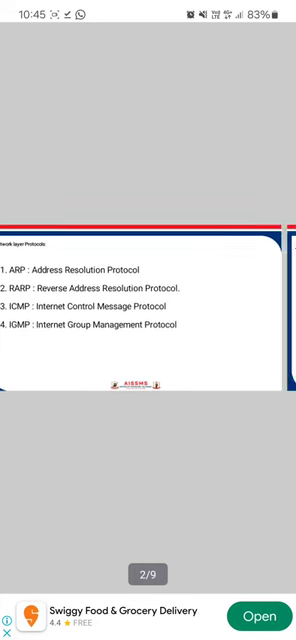
scroll("left", 3)
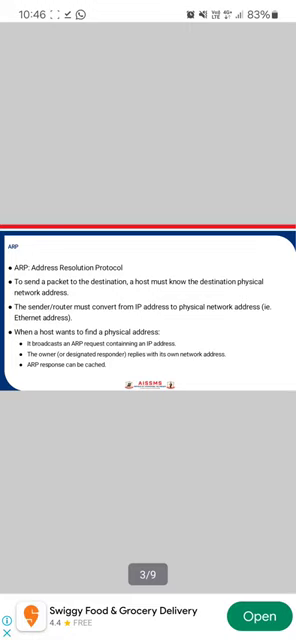
scroll("left", 3)
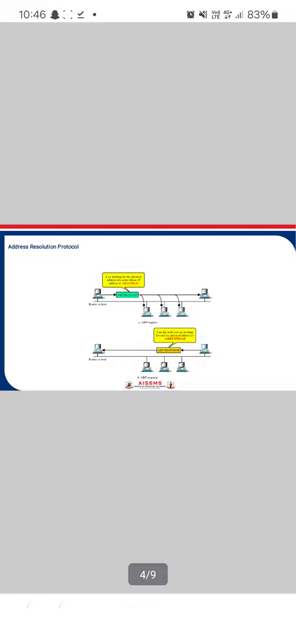
scroll("left", 3)
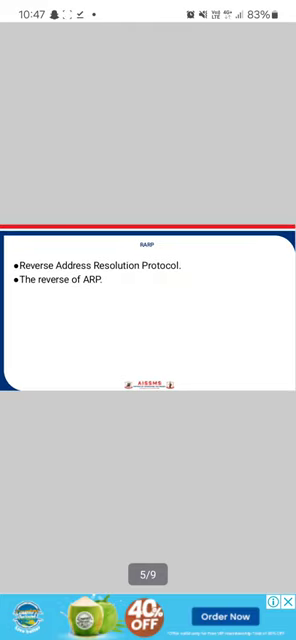
scroll("left", 3)
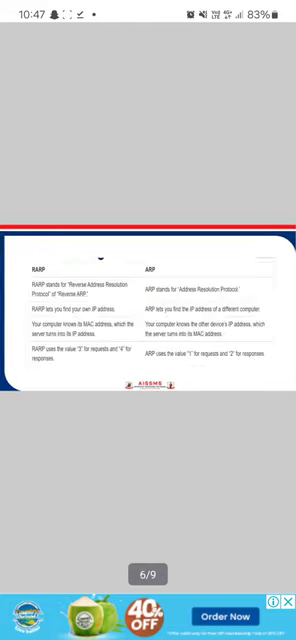